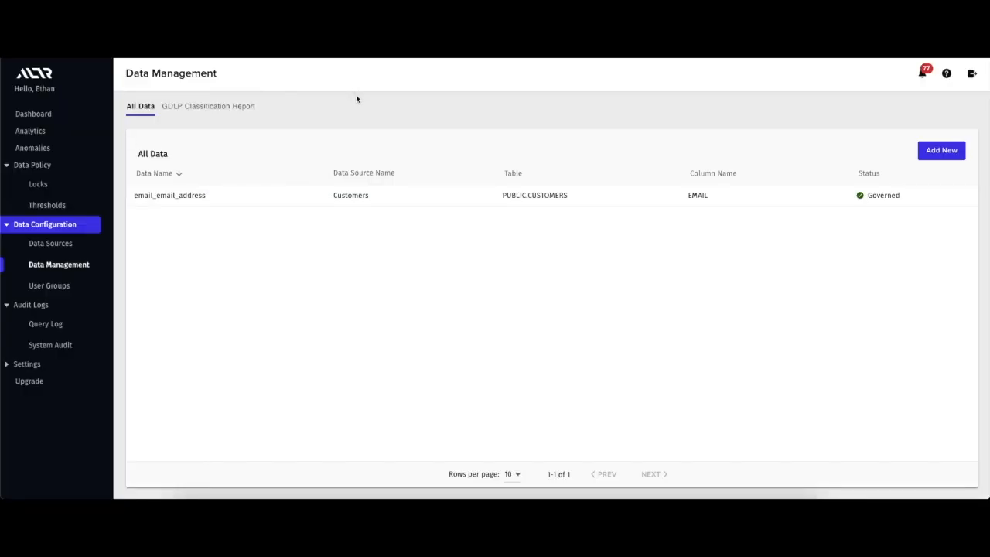
mouse_move(464, 170)
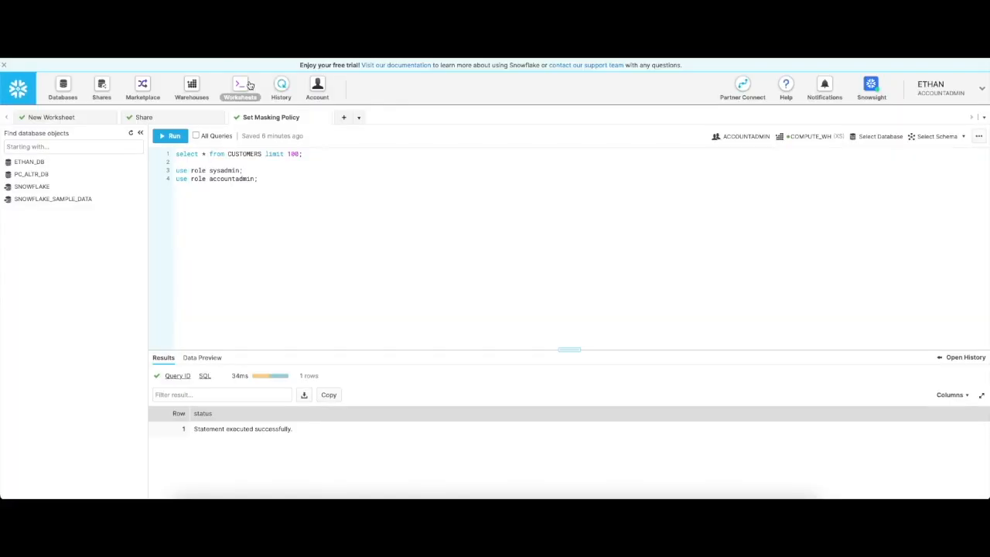
mouse_move(173, 136)
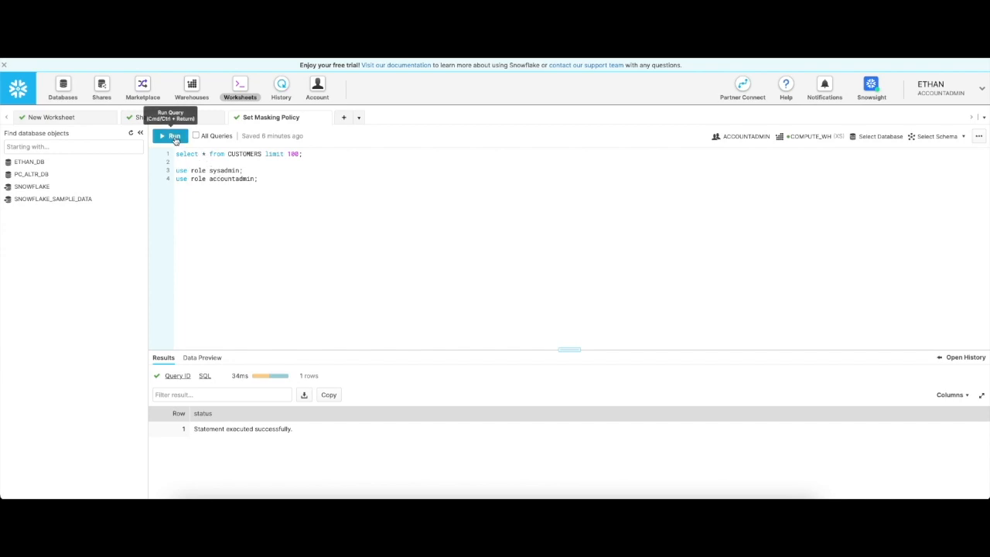
- Start a new ALTR lock named 'Email Plain text access' for the ACCOUNTADMIN group
left_click(170, 136)
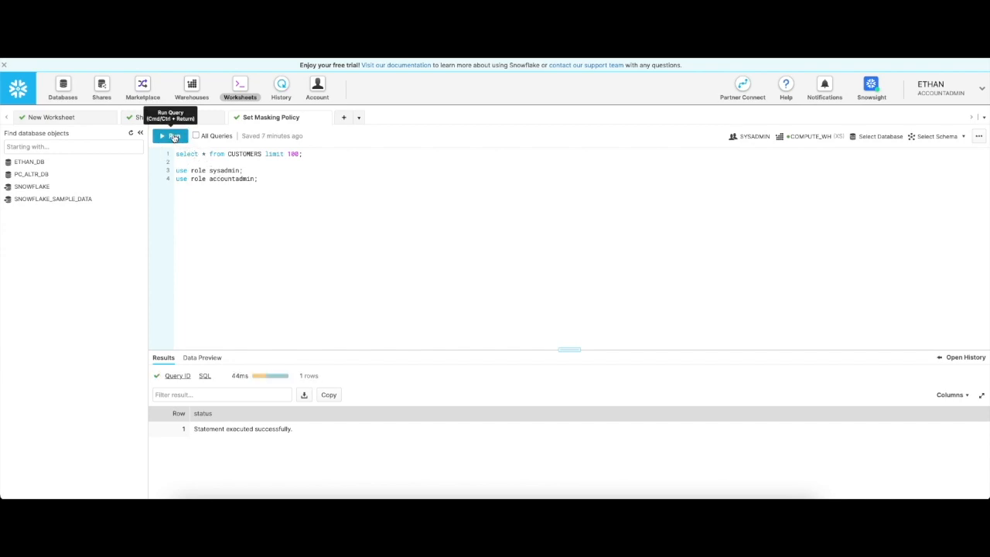
left_click(170, 136)
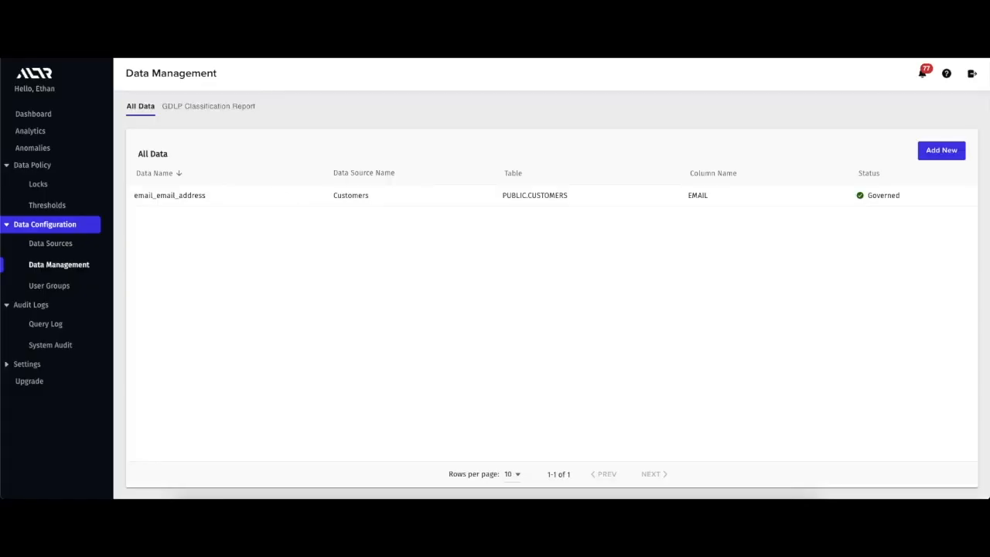
left_click(37, 184)
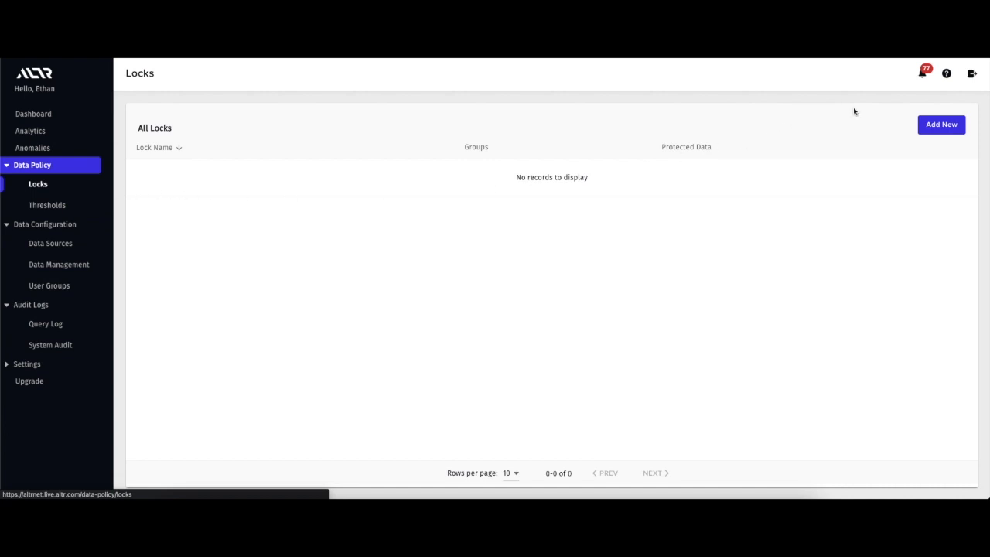
type("Email Plain text")
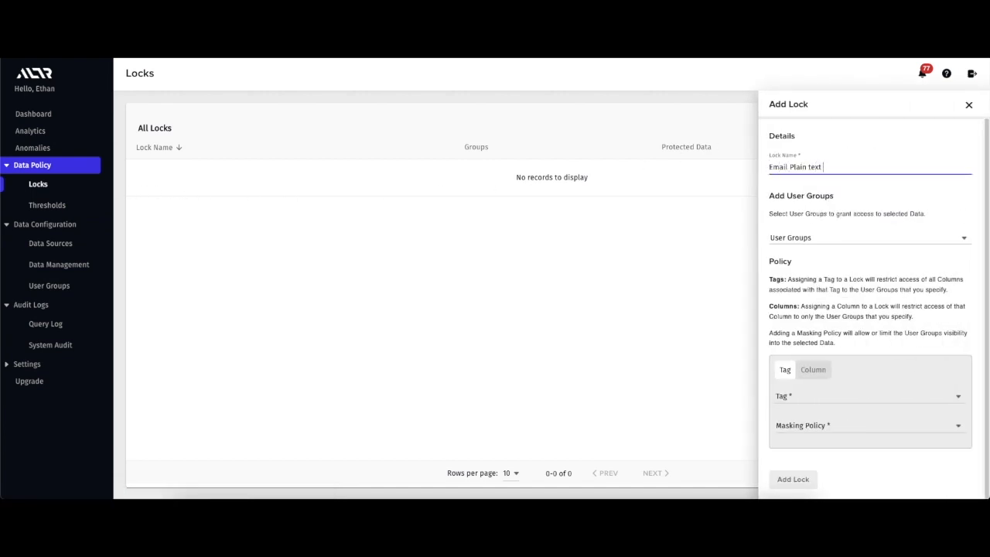
type("access")
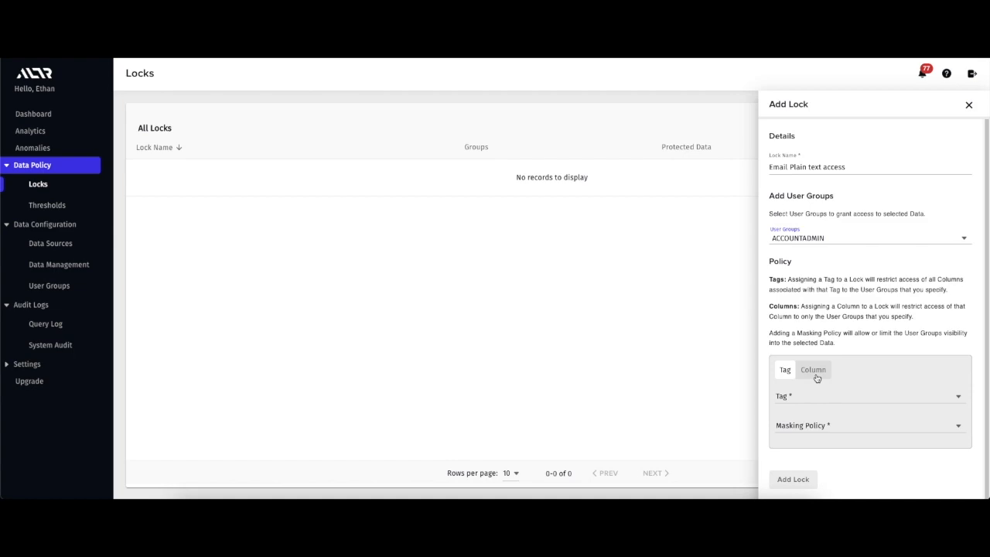
- Scope the lock to the email_email_address column with No Mask and add it
left_click(814, 368)
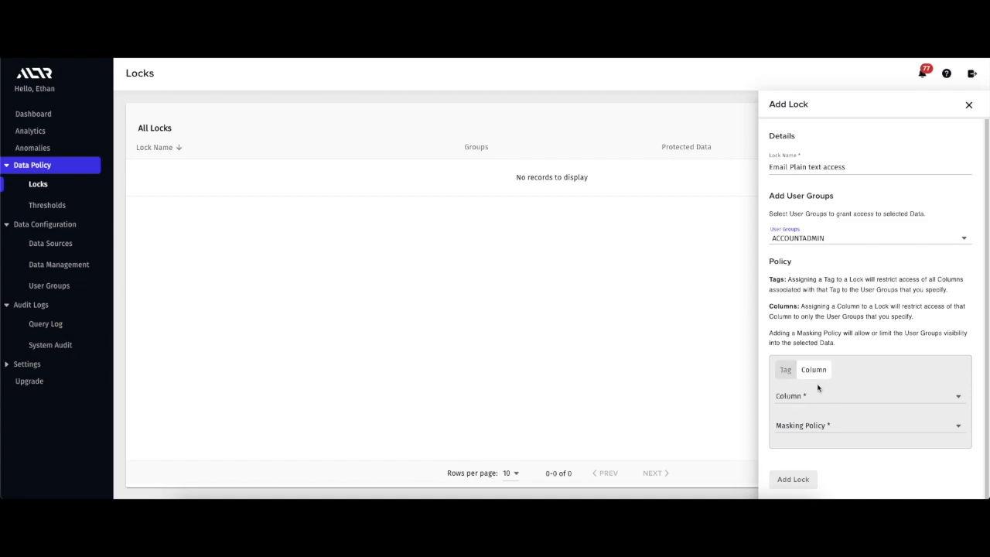
left_click(866, 396)
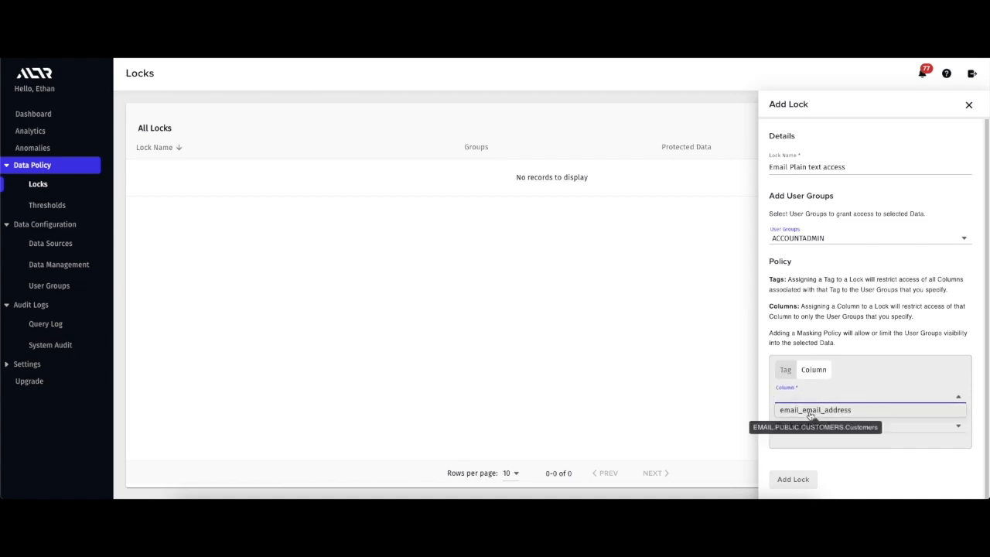
left_click(815, 410)
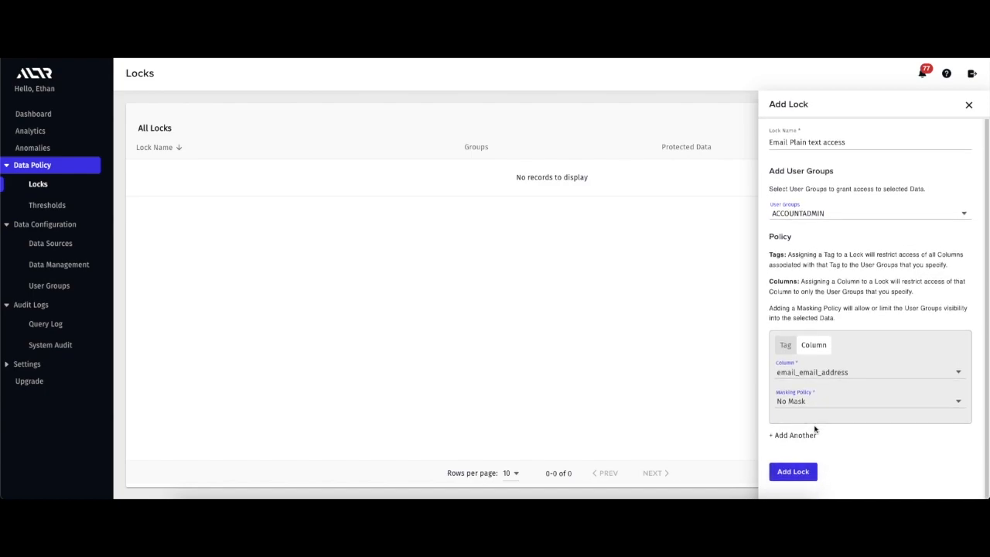
left_click(792, 470)
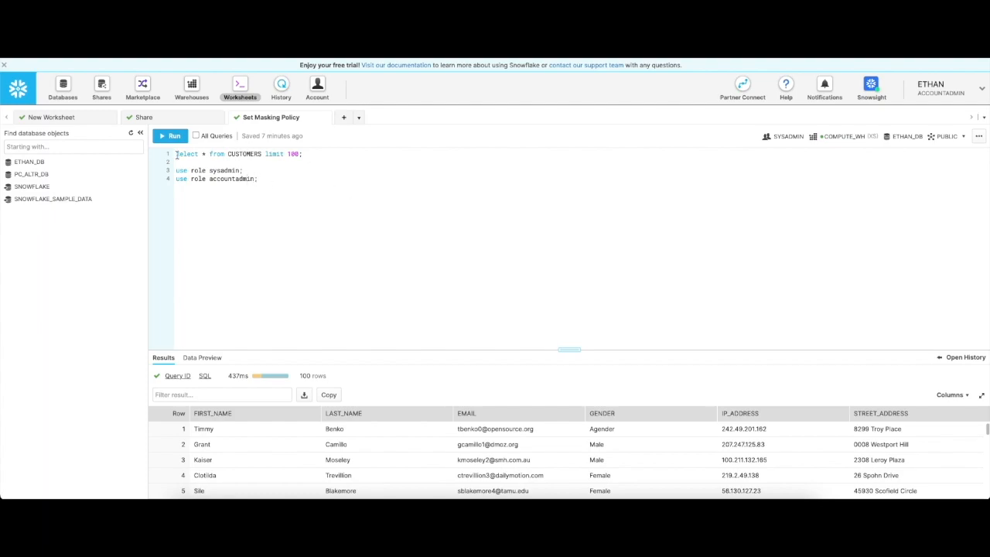
- Query the CUSTOMERS table as ACCOUNTADMIN, then as SYSADMIN to see the ALTR no-permission error
left_click(173, 136)
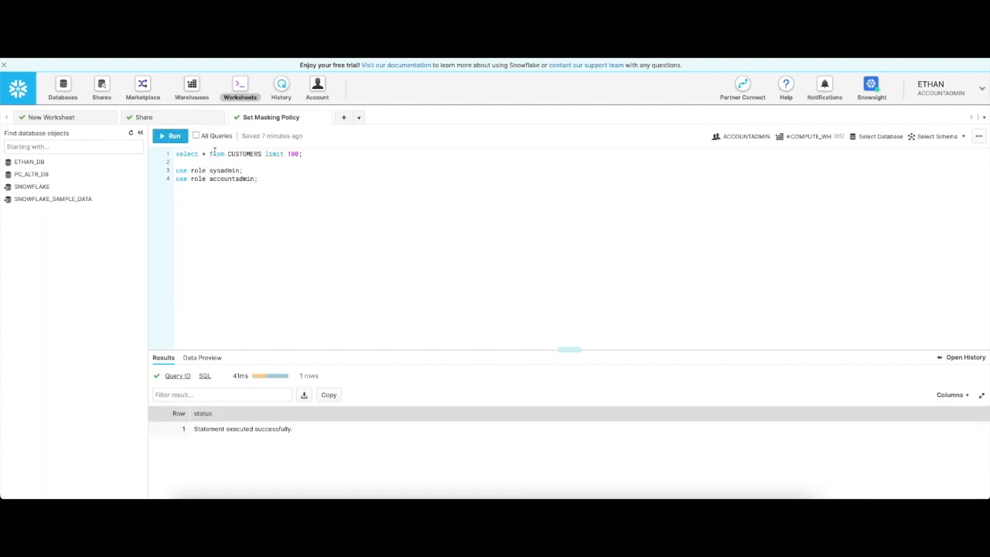
left_click(170, 136)
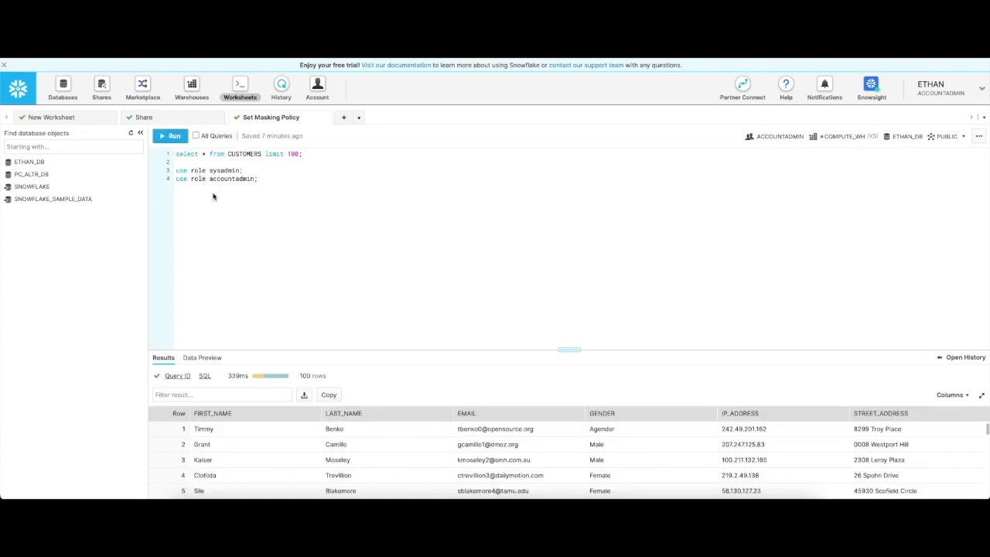
mouse_move(173, 136)
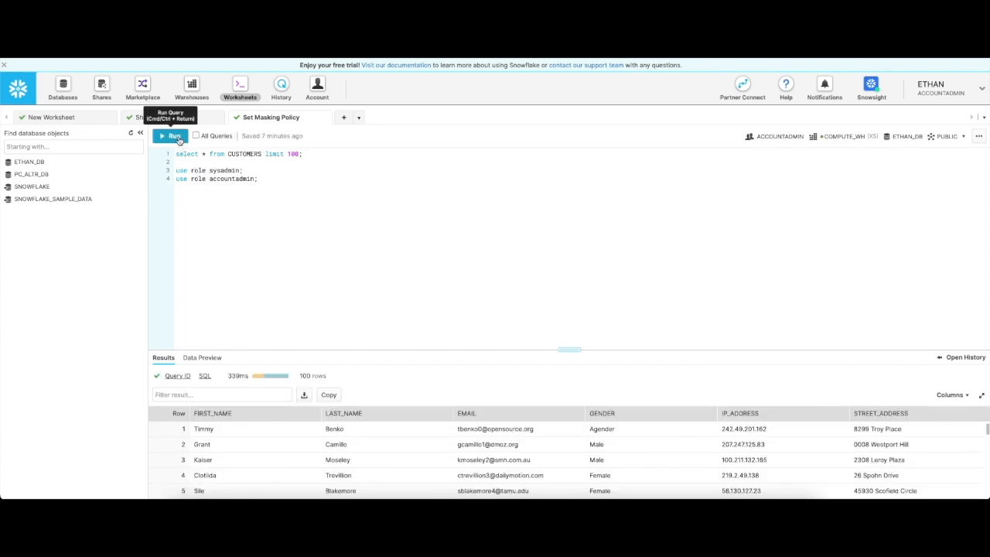
left_click(170, 136)
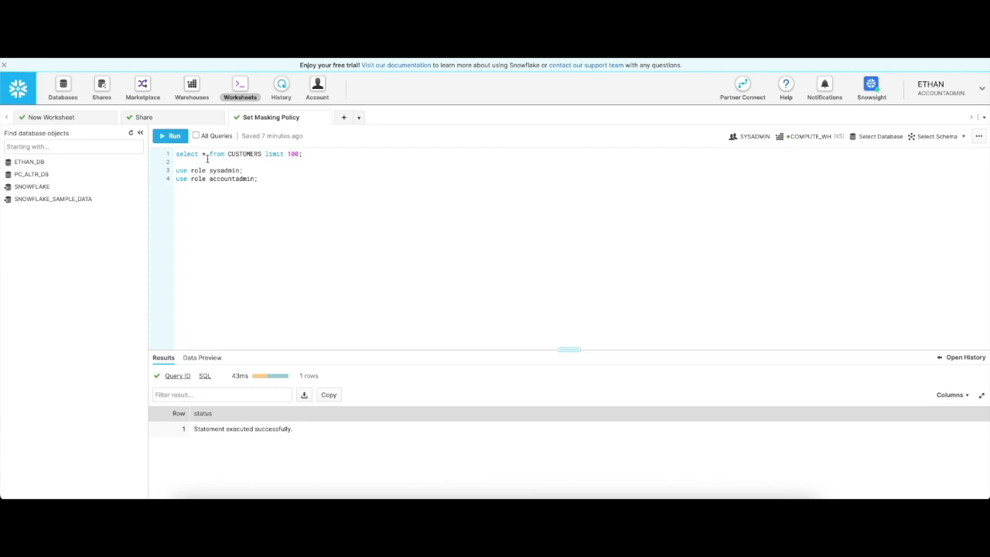
mouse_move(173, 136)
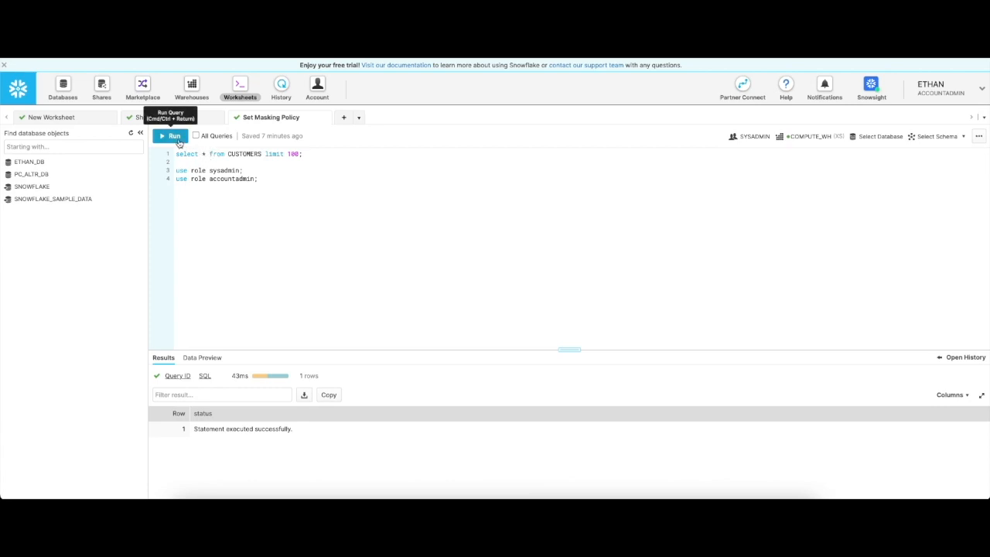
left_click(171, 136)
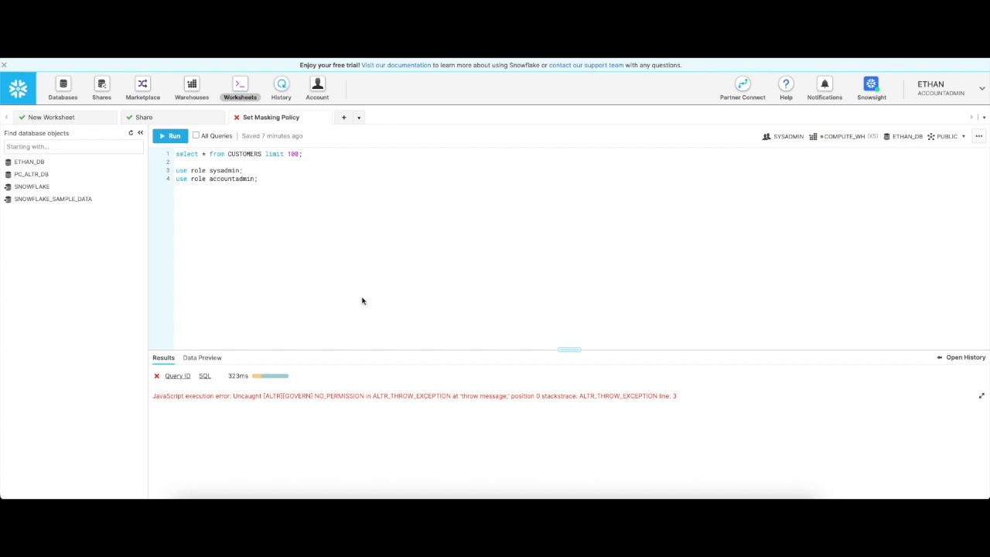
mouse_move(272, 402)
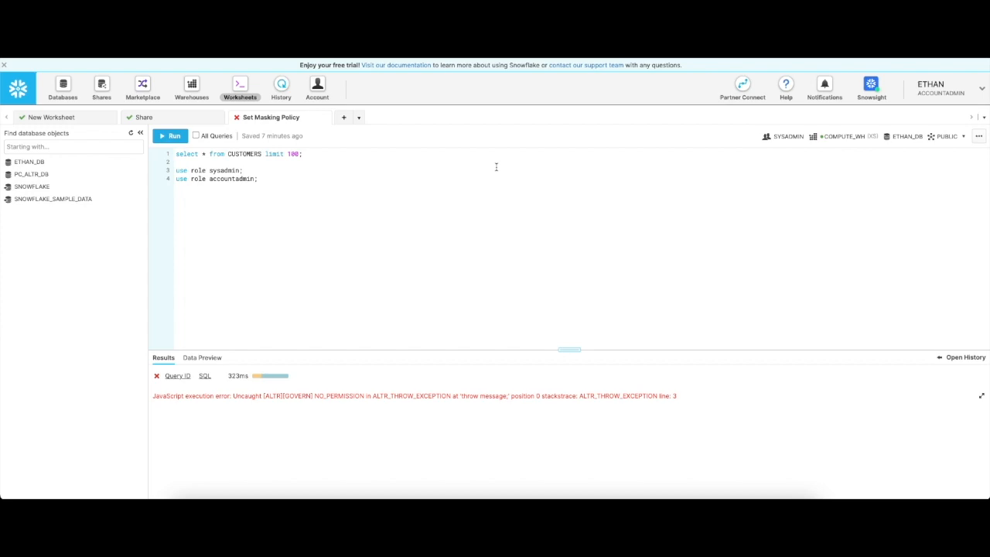
mouse_move(476, 176)
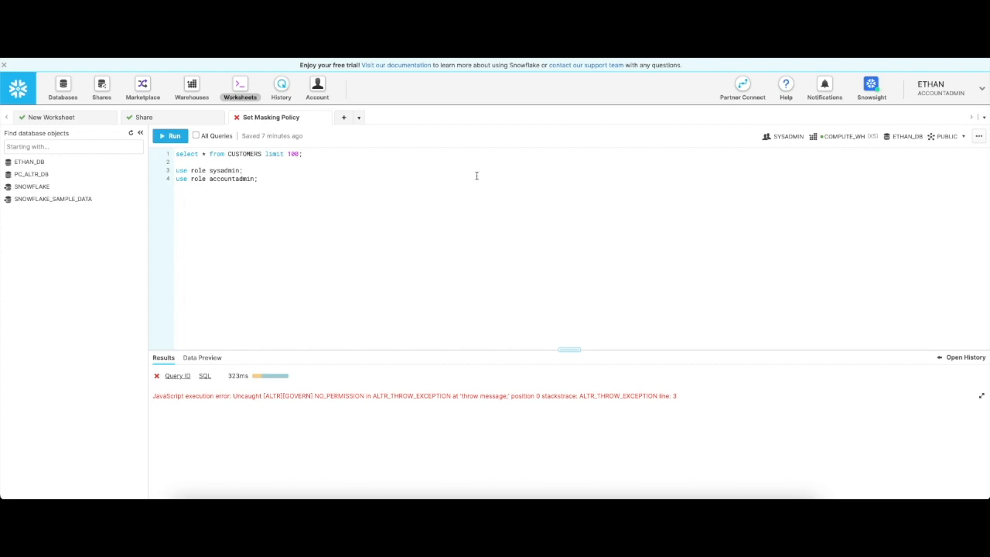
mouse_move(337, 72)
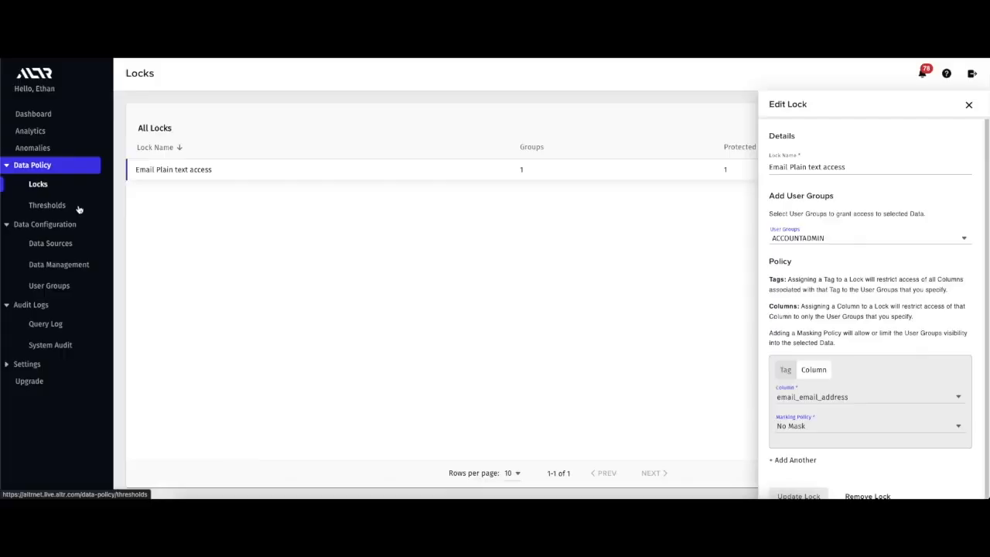
- Go to Data Policy > Thresholds, which lists no thresholds yet
left_click(46, 204)
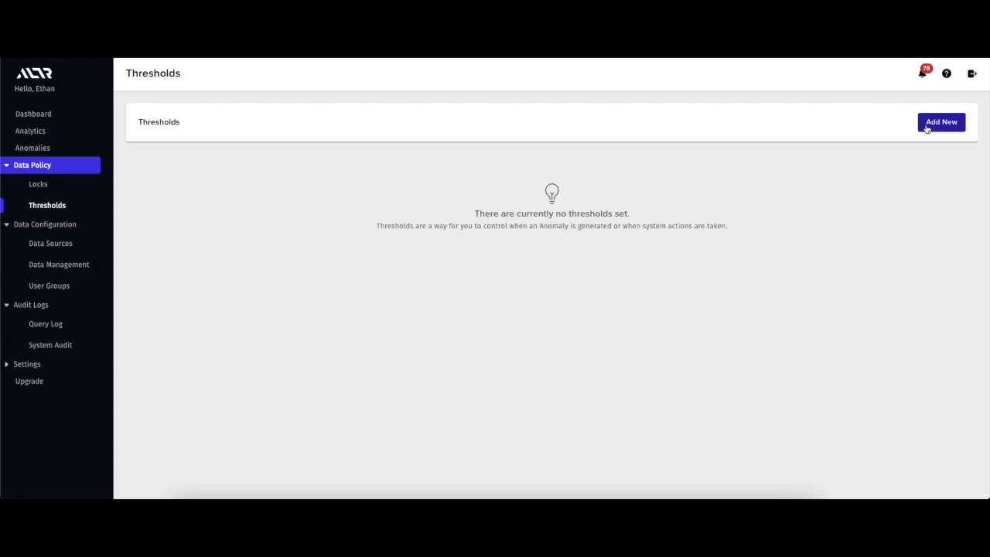
- Create a threshold 'Limit plain text access' with Block as its action and the access-rate rule enabled
left_click(940, 120)
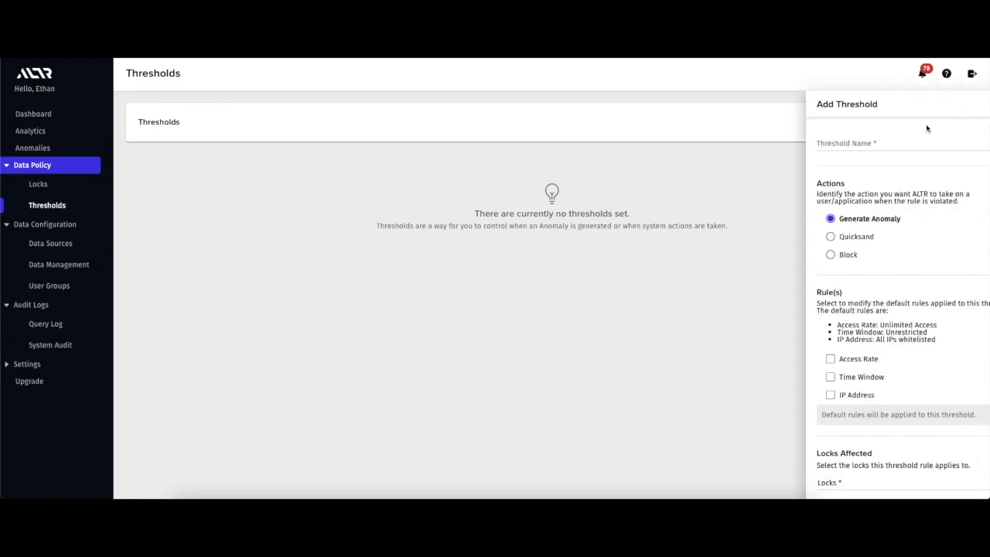
left_click(869, 143)
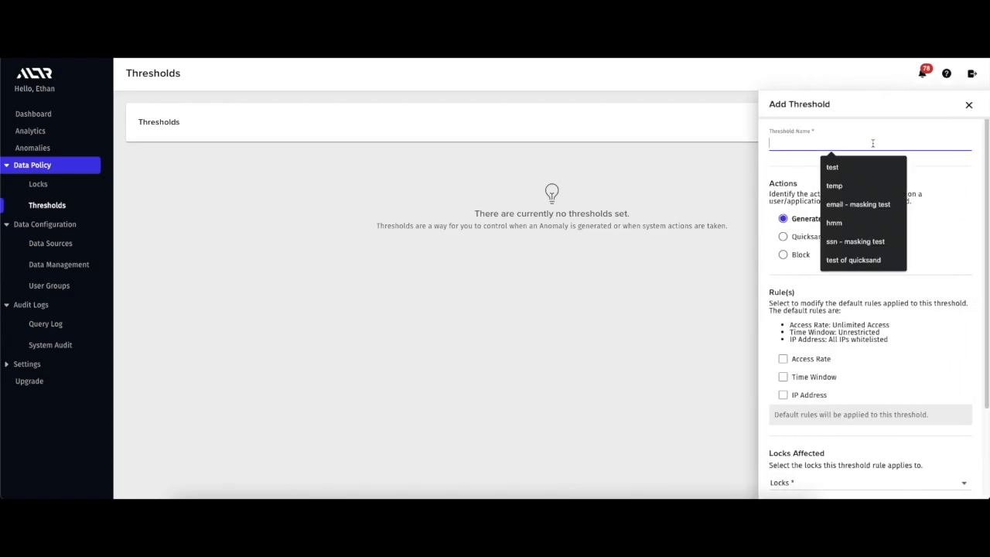
type("Limit plain text access")
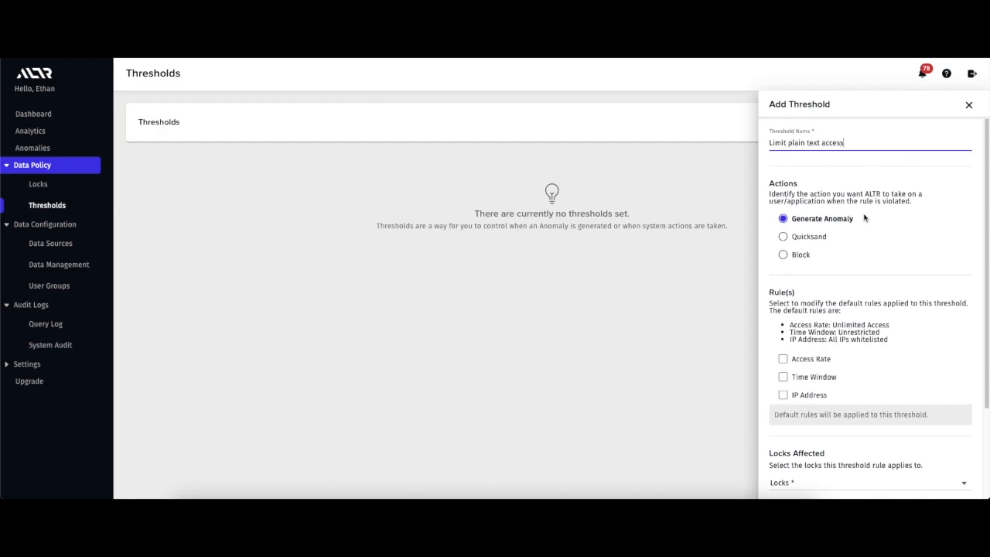
left_click(783, 254)
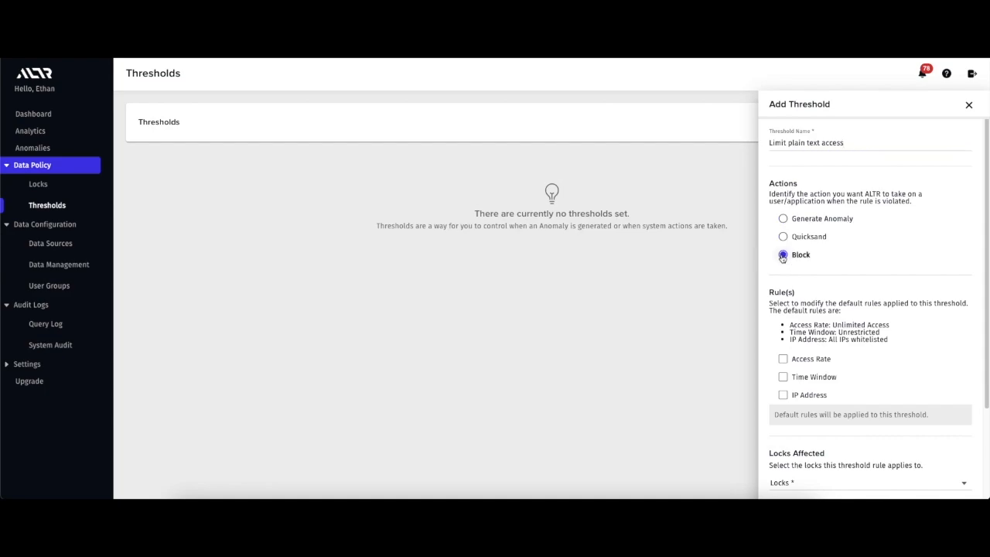
left_click(783, 254)
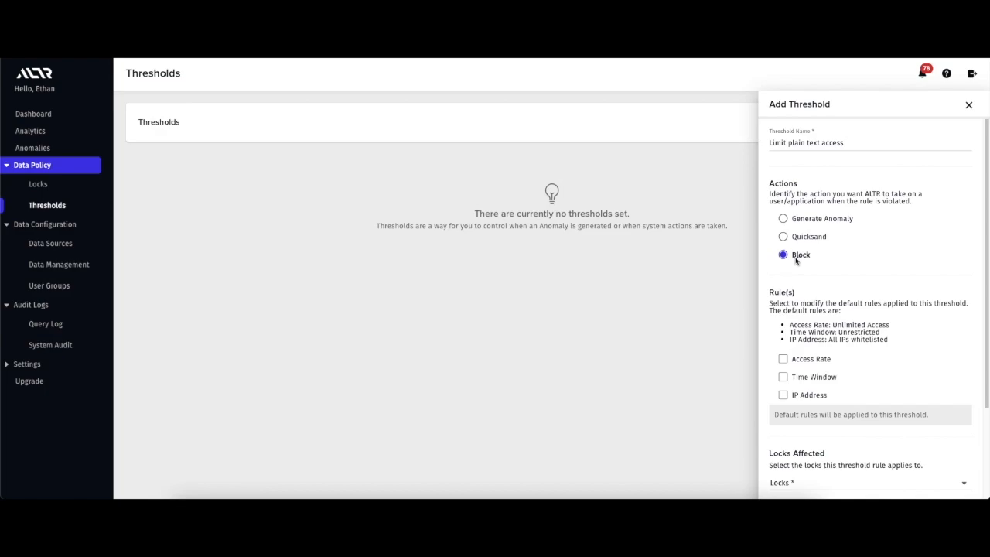
left_click(782, 359)
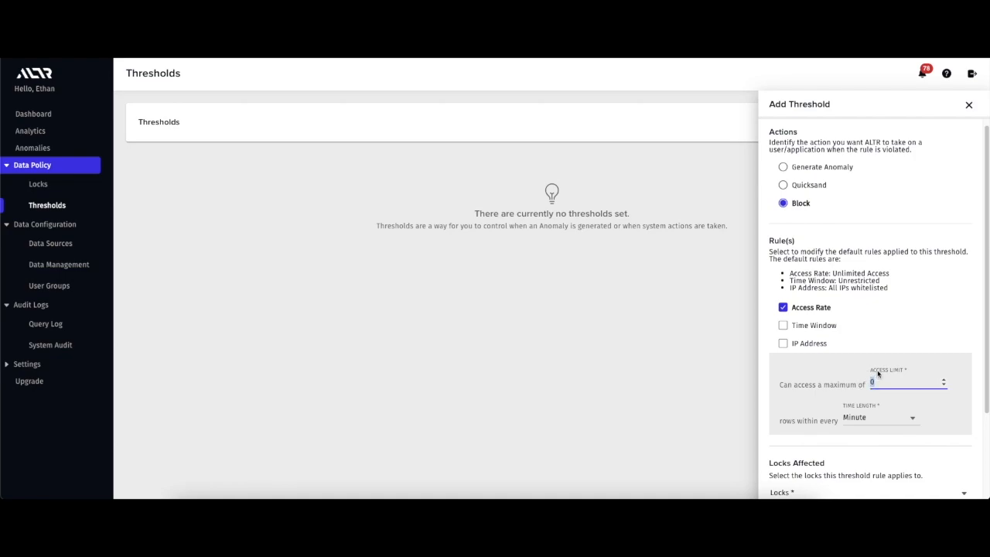
- Set a 50-rows-per-minute limit on the Email Plain text access lock for ACCOUNTADMIN and create the threshold
type("50")
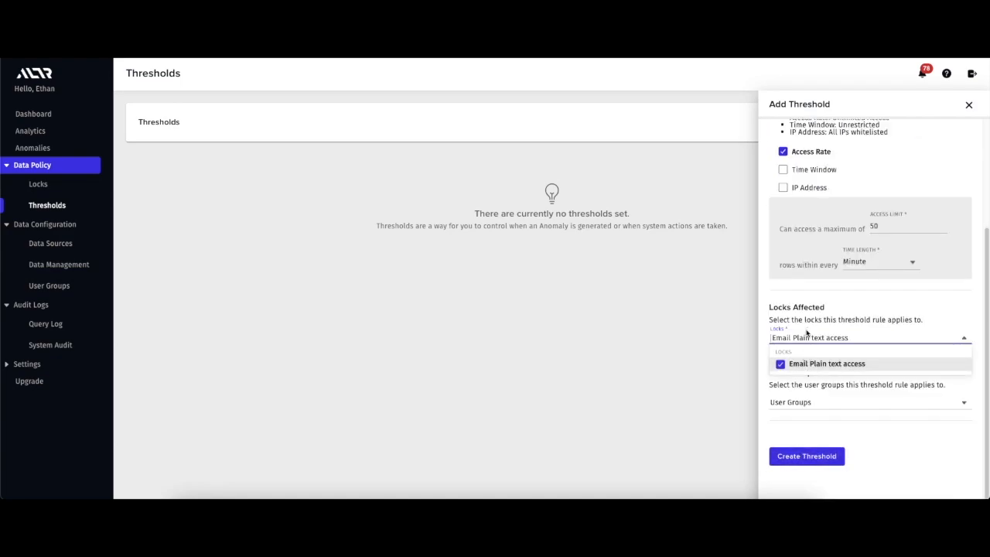
left_click(866, 402)
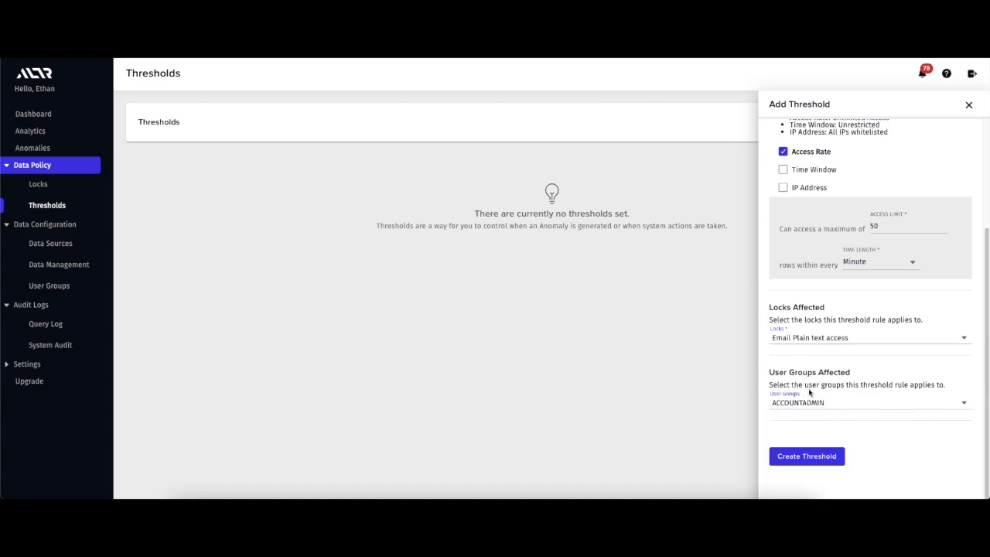
left_click(806, 454)
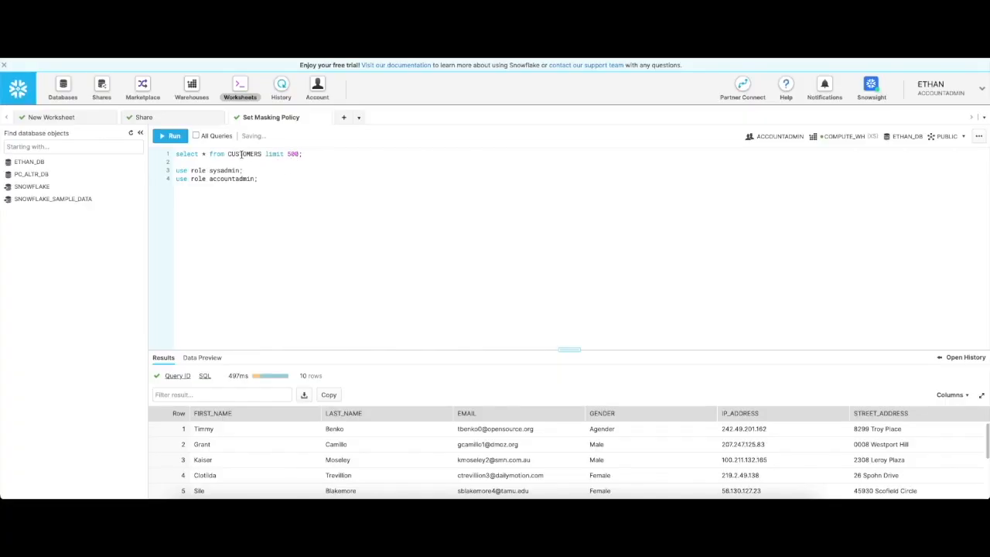
mouse_move(173, 136)
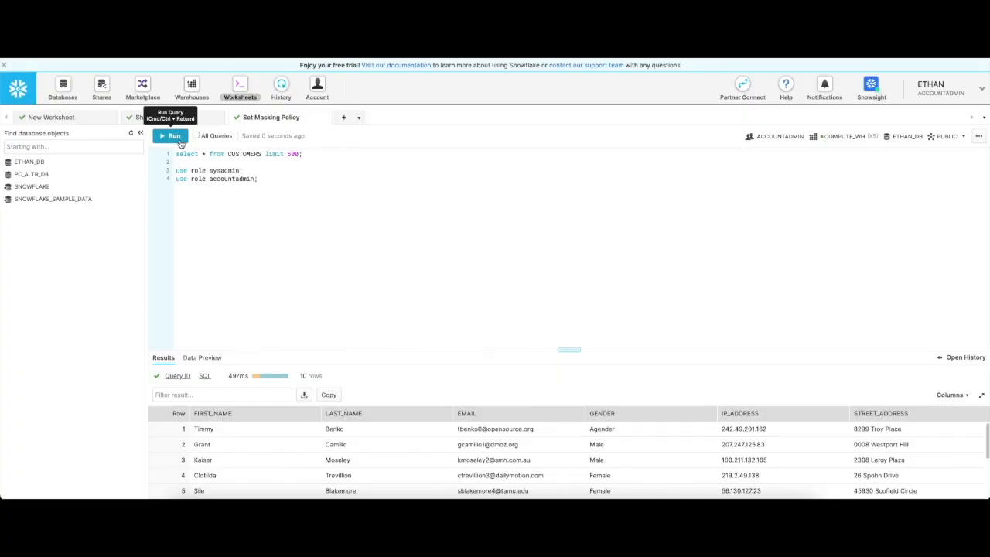
- Rerun the CUSTOMERS query, which now returns an ALTR blocked error
left_click(170, 136)
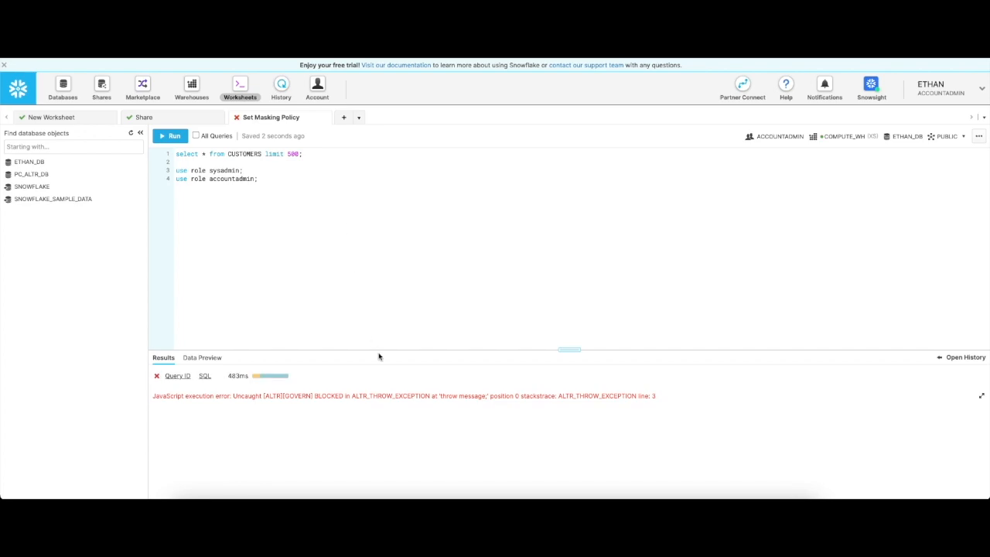
mouse_move(163, 399)
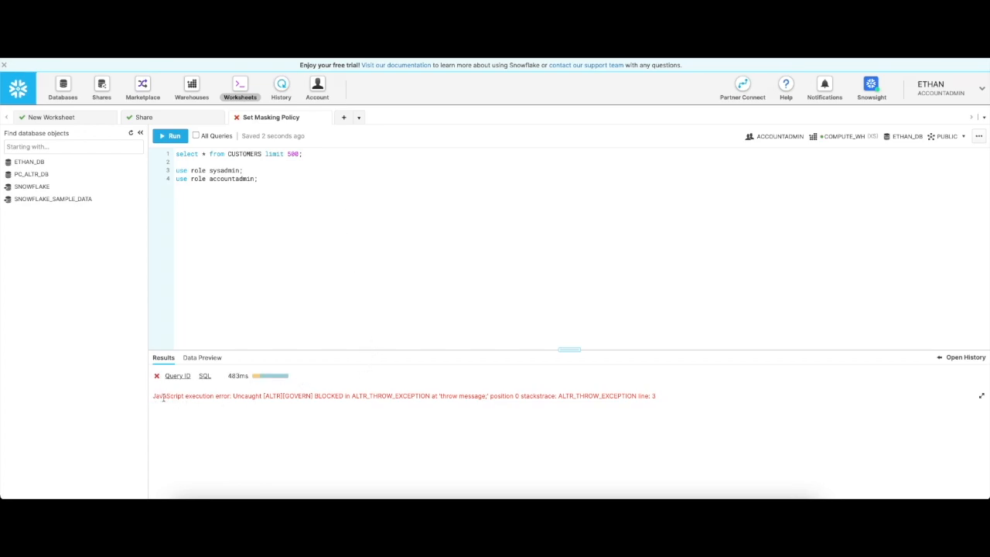
mouse_move(343, 133)
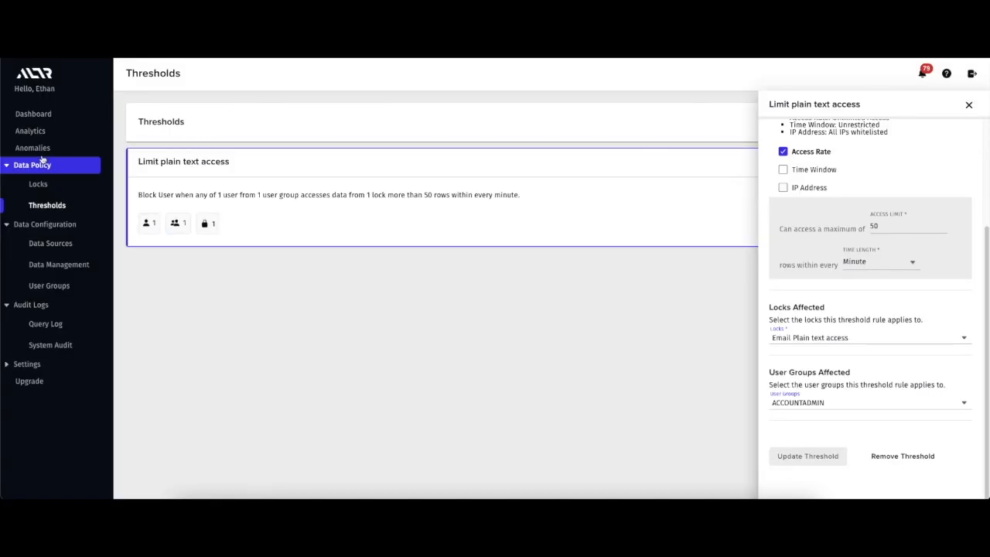
- View the open Limit plain text access anomaly showing the breached 50-rows-per-minute rule
left_click(32, 149)
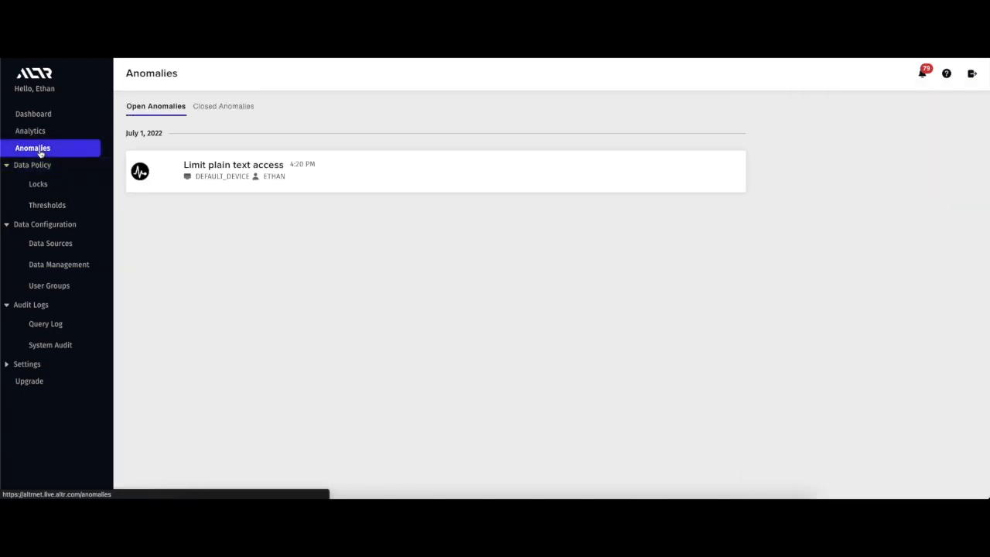
mouse_move(249, 179)
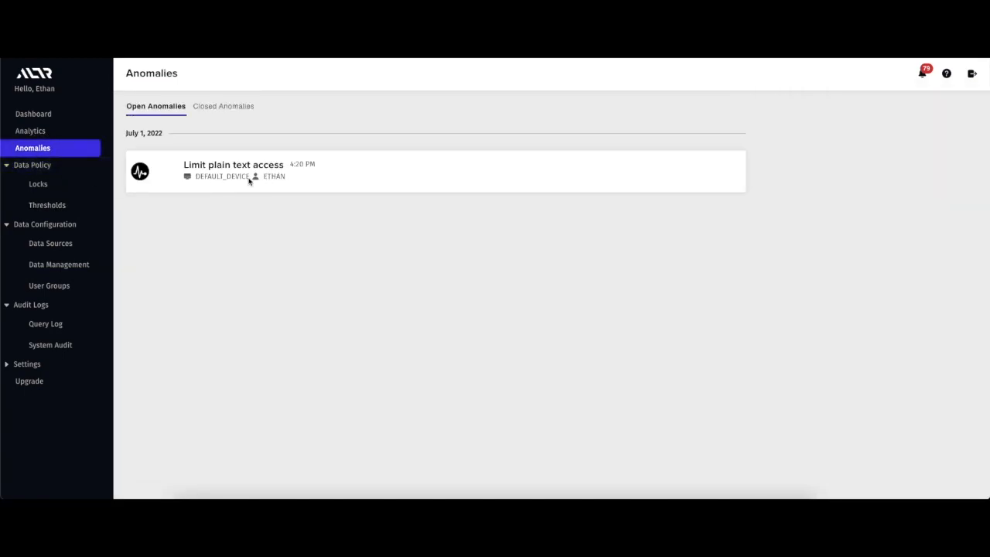
left_click(232, 169)
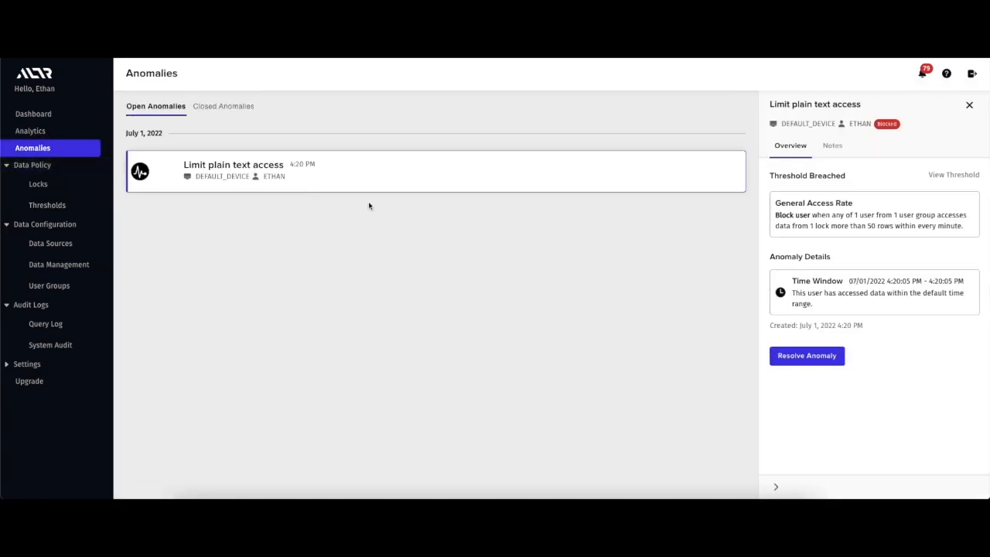